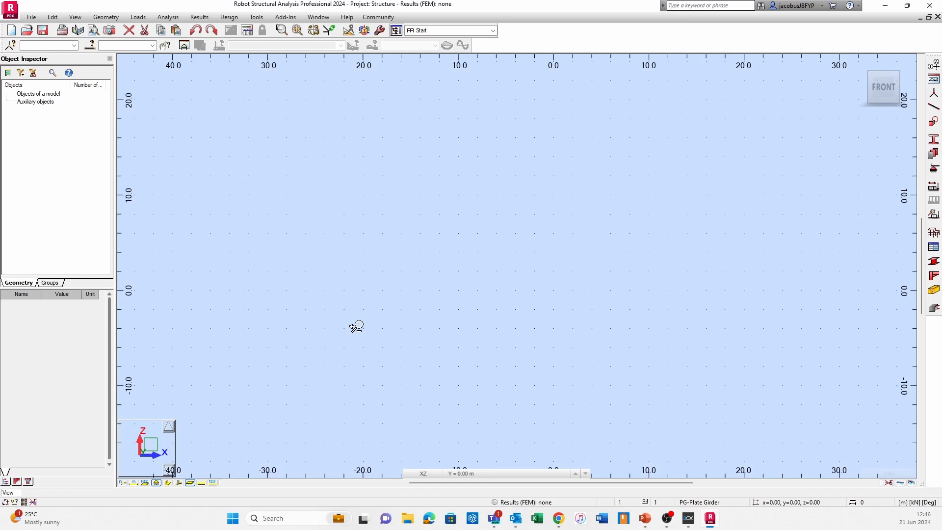
{"action": "mouse_move", "coordinate": [355, 326]}
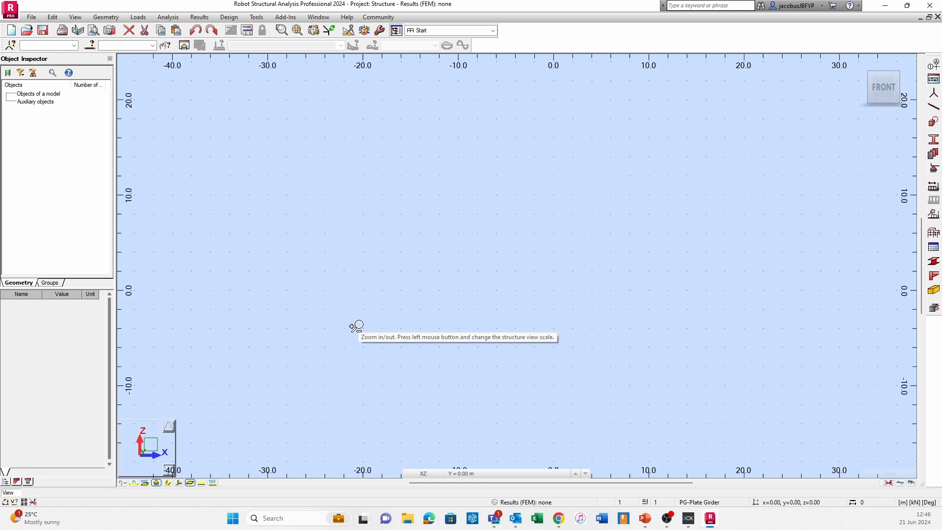
{"action": "mouse_move", "coordinate": [576, 128]}
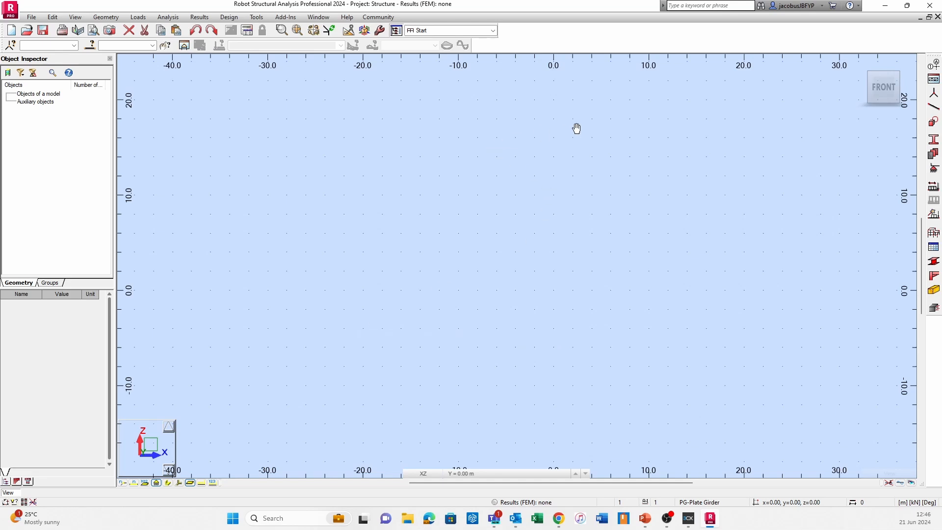
{"action": "mouse_move", "coordinate": [611, 200]}
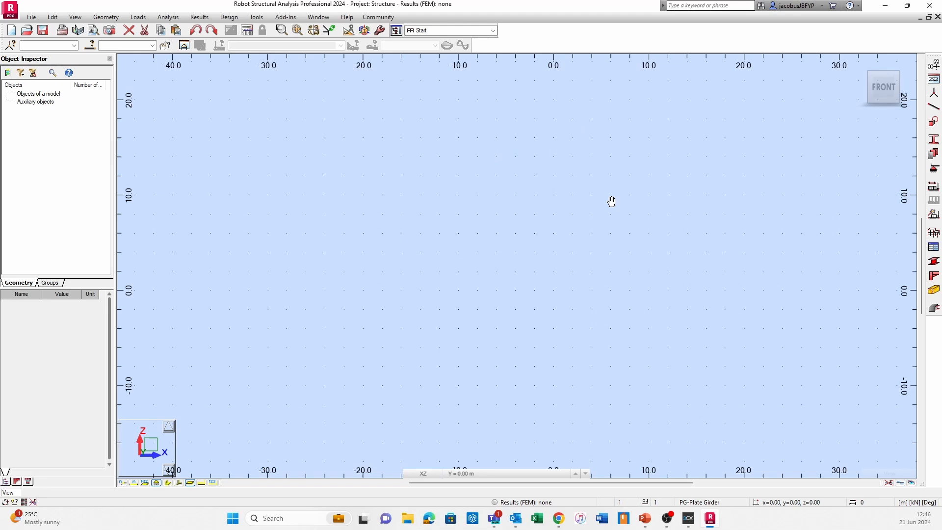
{"action": "mouse_move", "coordinate": [377, 106]}
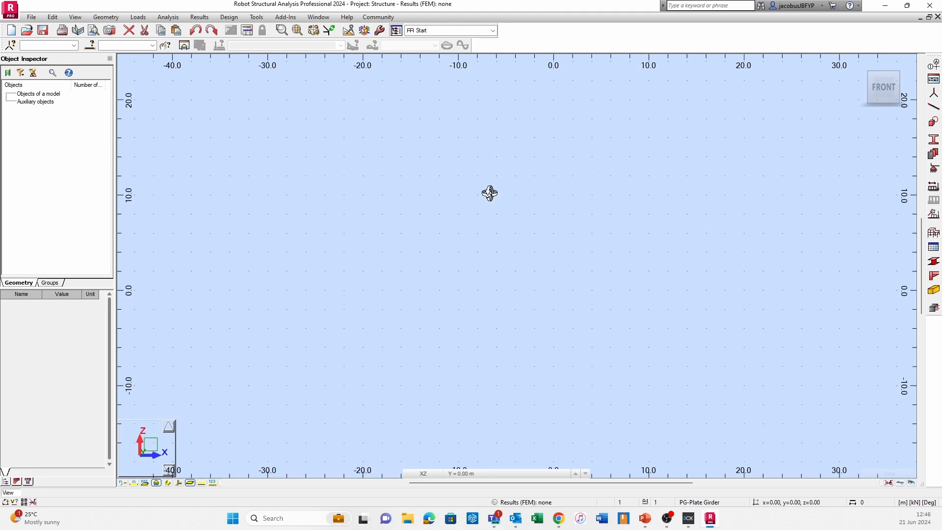
{"action": "mouse_move", "coordinate": [489, 193]}
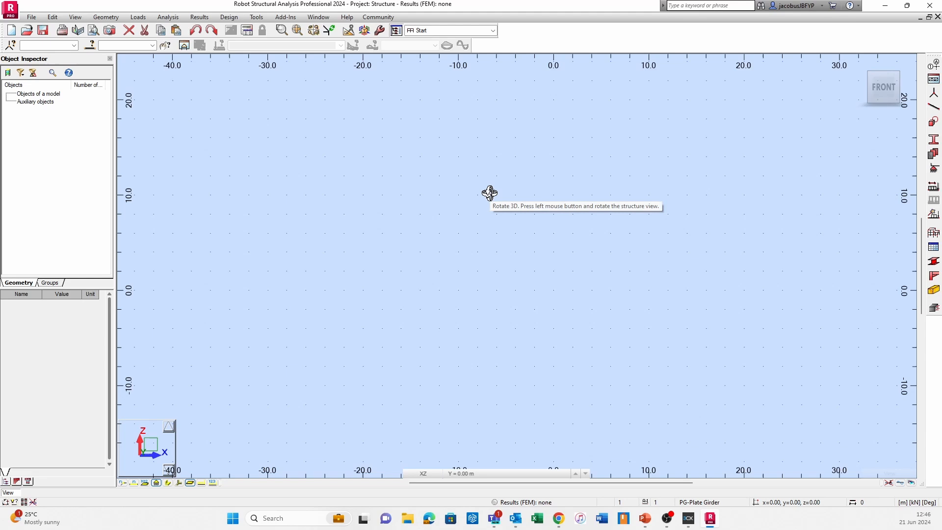
{"action": "mouse_move", "coordinate": [207, 450]}
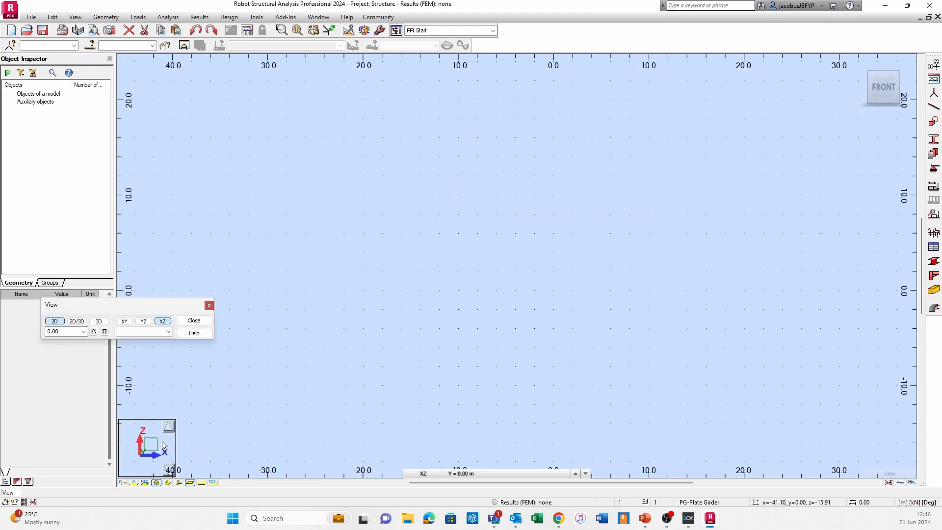
Switch the empty workspace to the XY plan view at Z = 0 (Base level)
{"action": "left_click", "coordinate": [124, 321]}
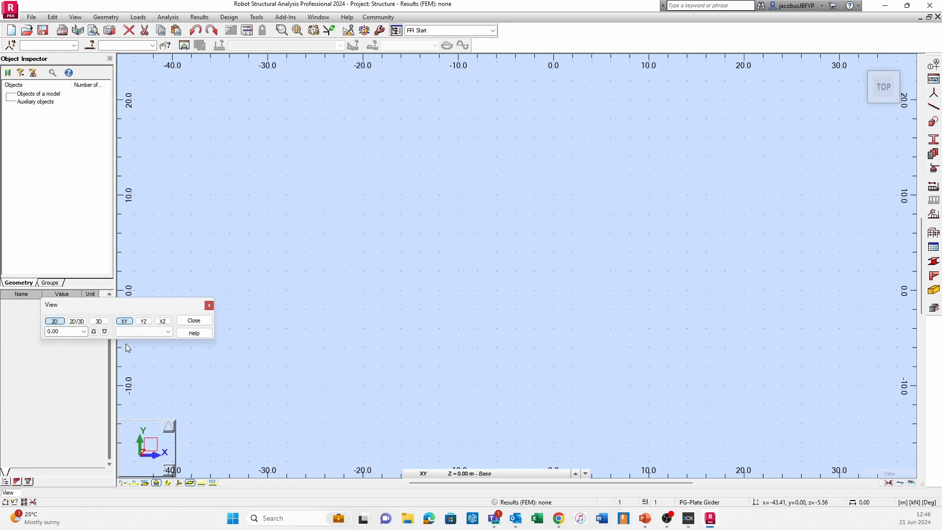
{"action": "mouse_move", "coordinate": [215, 296]}
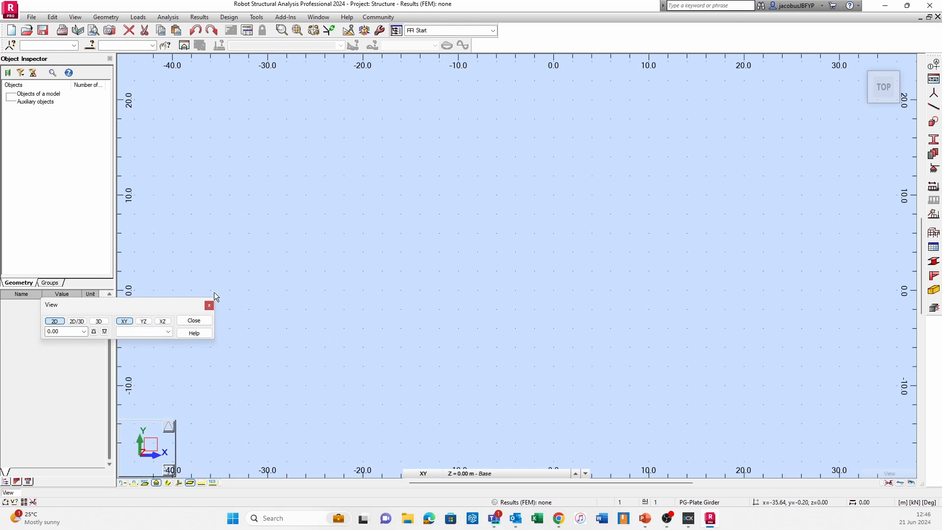
{"action": "left_click", "coordinate": [208, 305]}
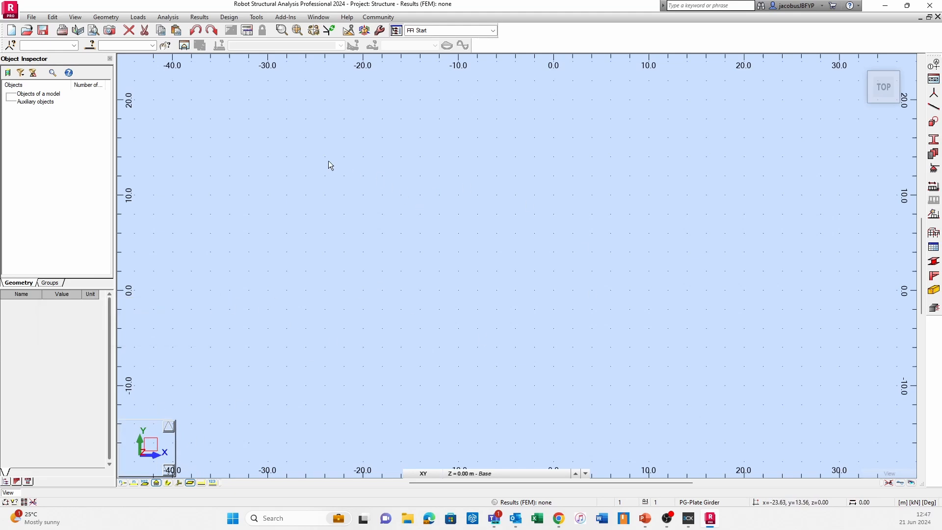
{"action": "mouse_move", "coordinate": [136, 75]}
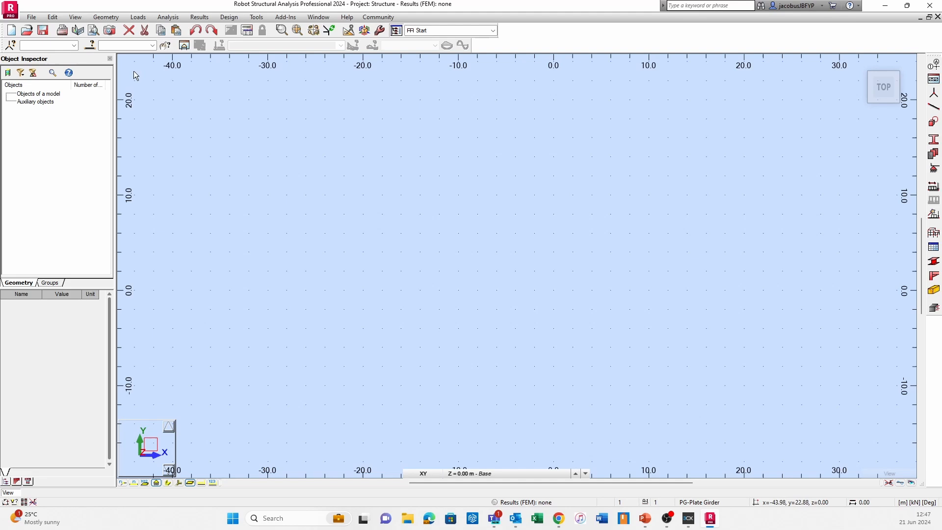
In Axis Definition, add trial X axes at 0, 5, 10, 15, 20, 25 m, then delete all
{"action": "left_click", "coordinate": [105, 17]}
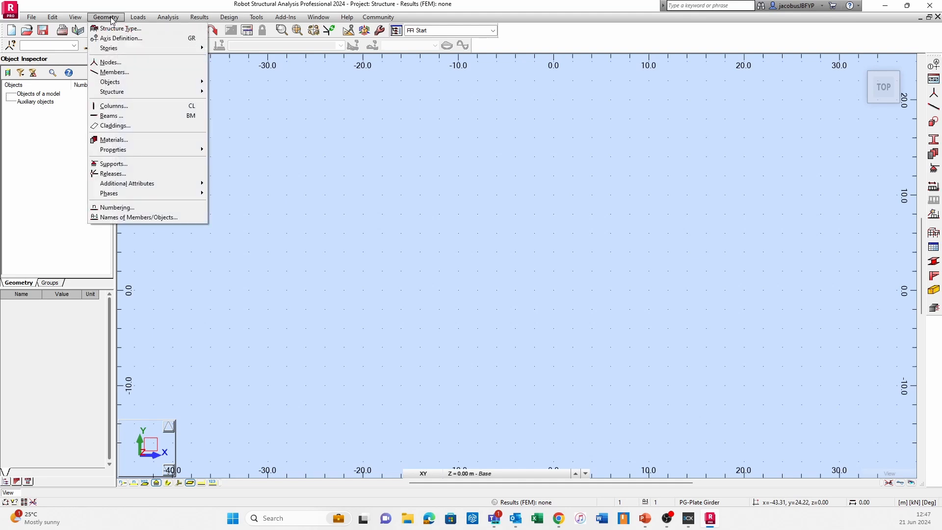
{"action": "left_click", "coordinate": [123, 38]}
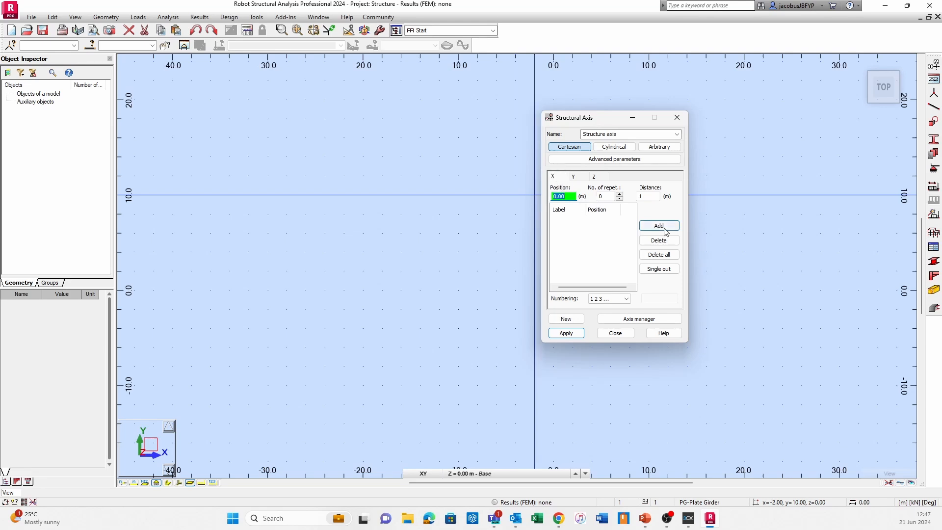
{"action": "left_click", "coordinate": [659, 226]}
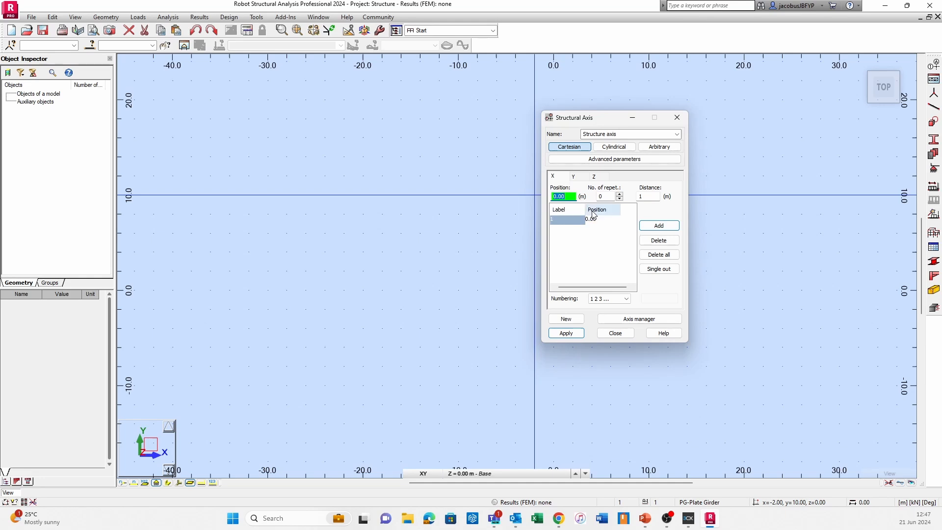
{"action": "left_click", "coordinate": [658, 225]}
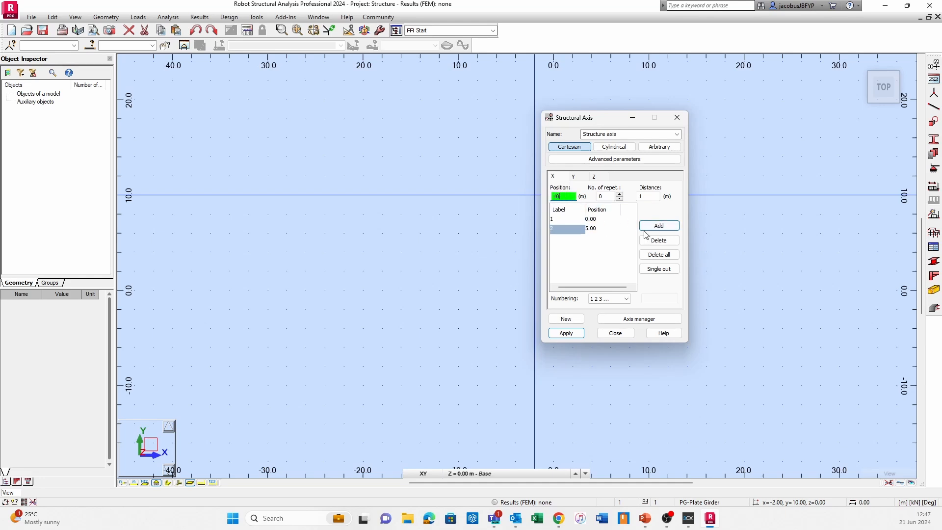
{"action": "left_click", "coordinate": [659, 225]}
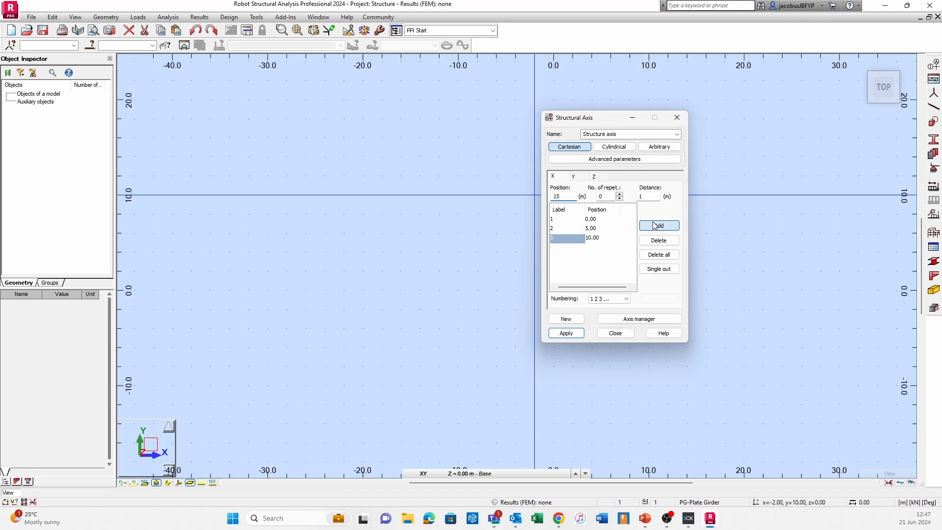
{"action": "left_click", "coordinate": [658, 225]}
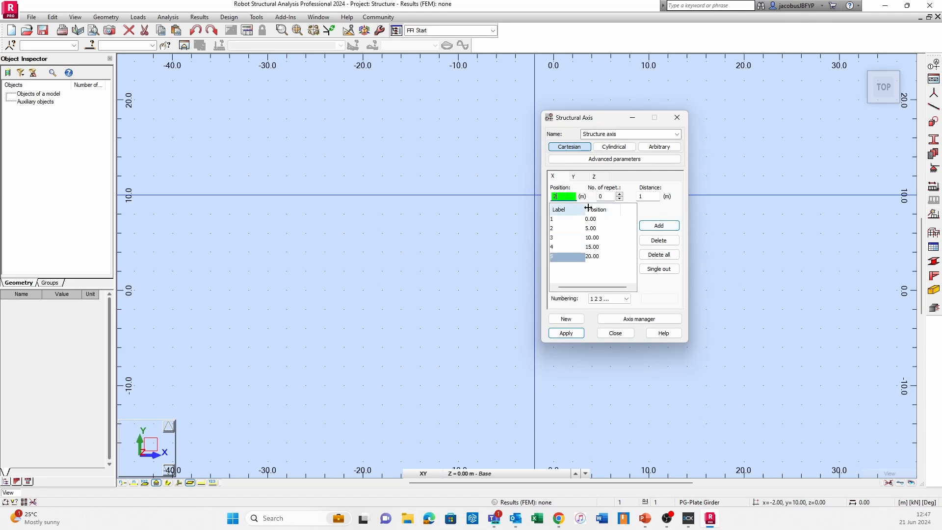
{"action": "left_click", "coordinate": [659, 226]}
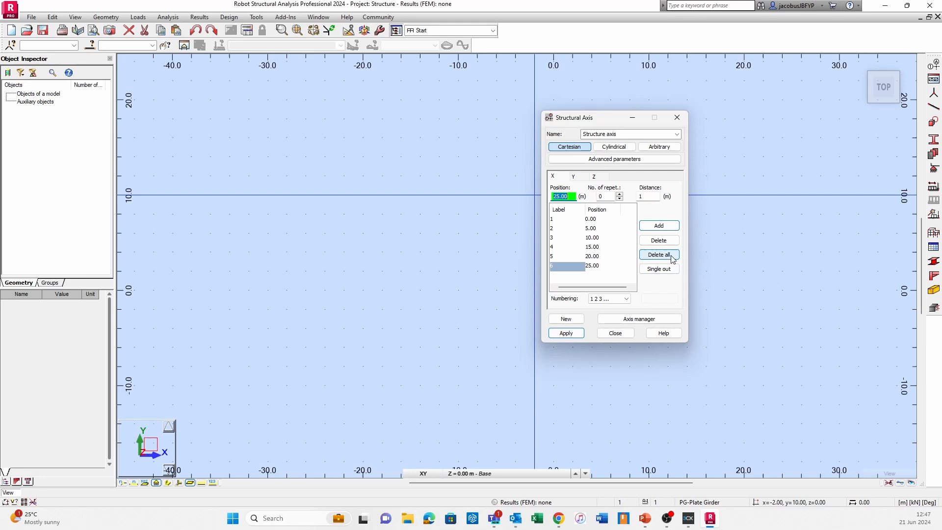
{"action": "left_click", "coordinate": [659, 255]}
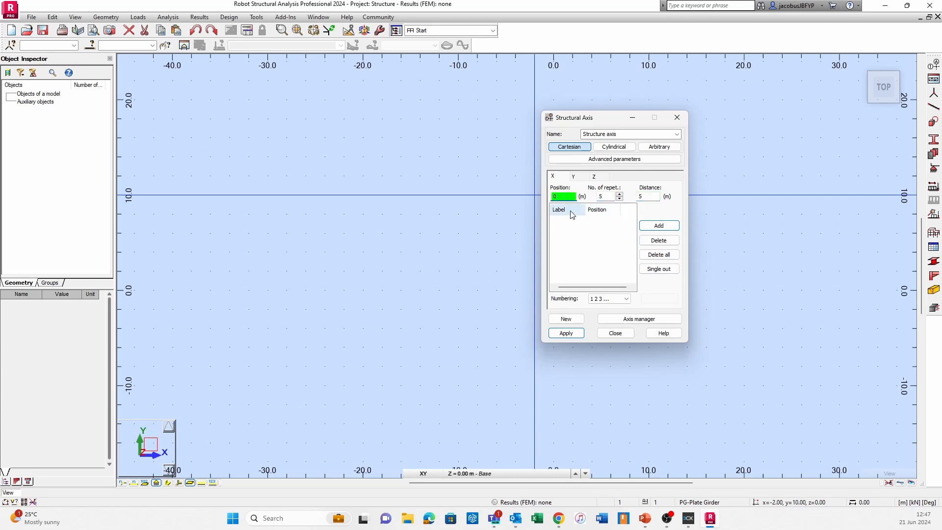
Add six X and six Y axes from 0 to 25 m at 5 m spacing, and apply
{"action": "left_click", "coordinate": [659, 225]}
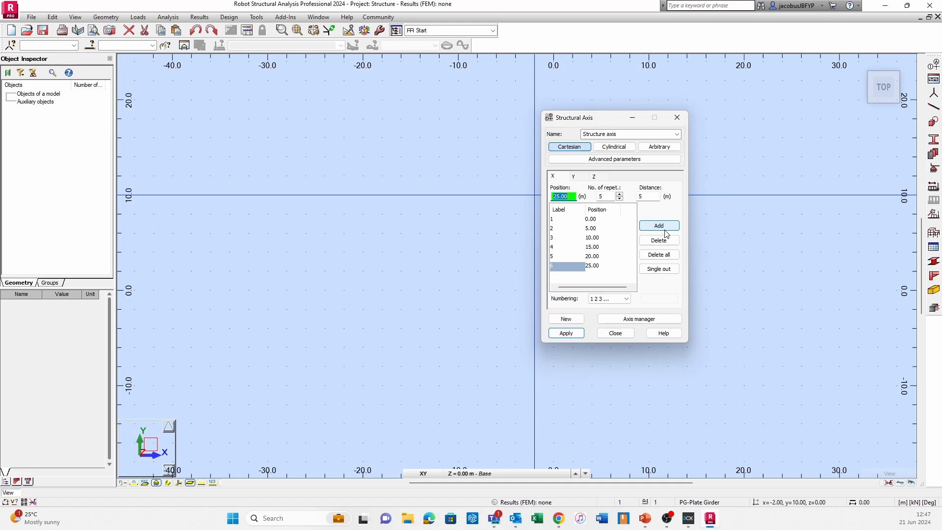
{"action": "mouse_move", "coordinate": [583, 192]}
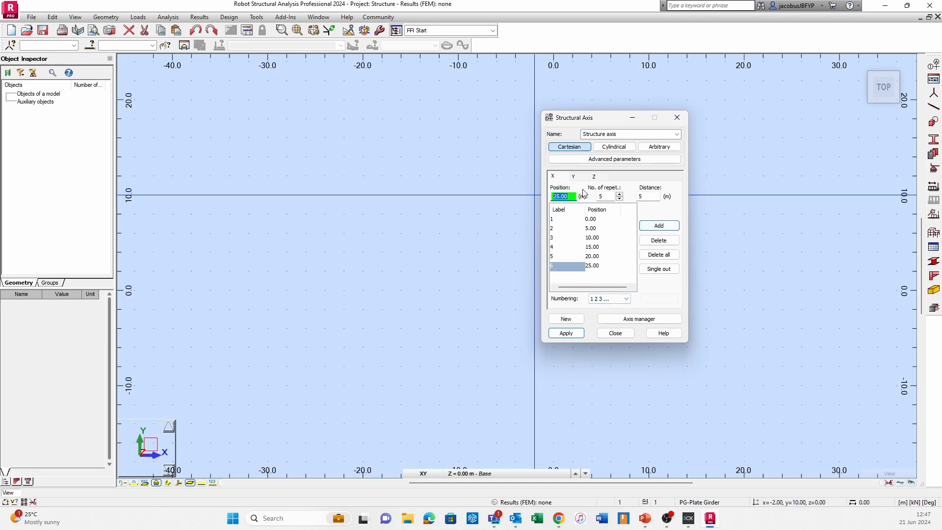
{"action": "left_click", "coordinate": [658, 254]}
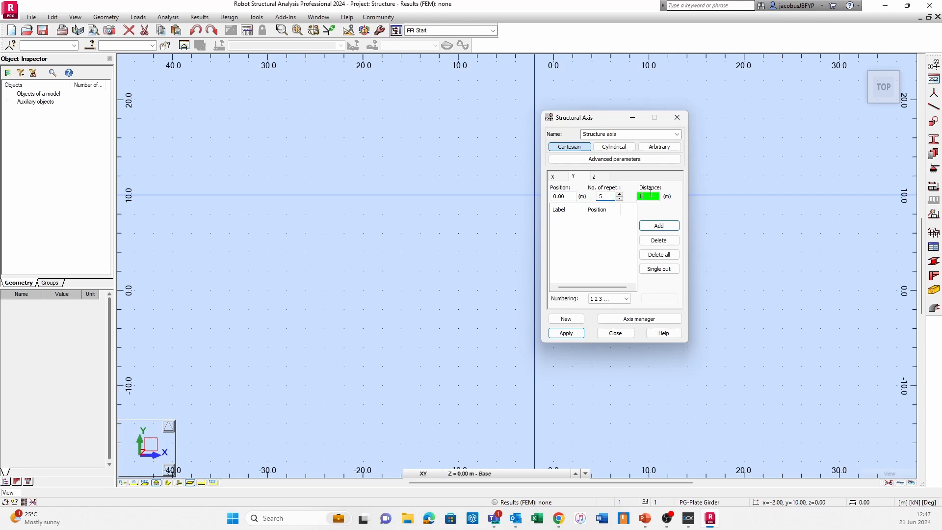
{"action": "left_click", "coordinate": [659, 225]}
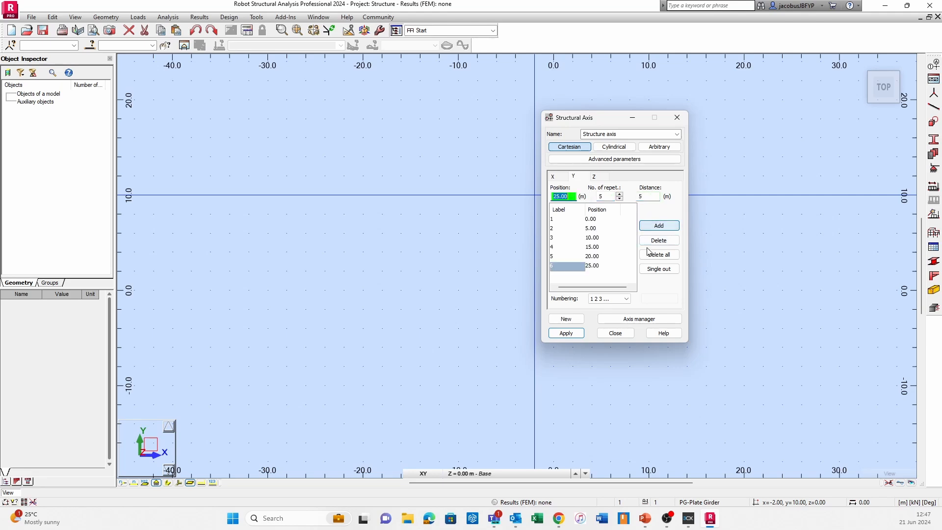
{"action": "left_click", "coordinate": [565, 333]}
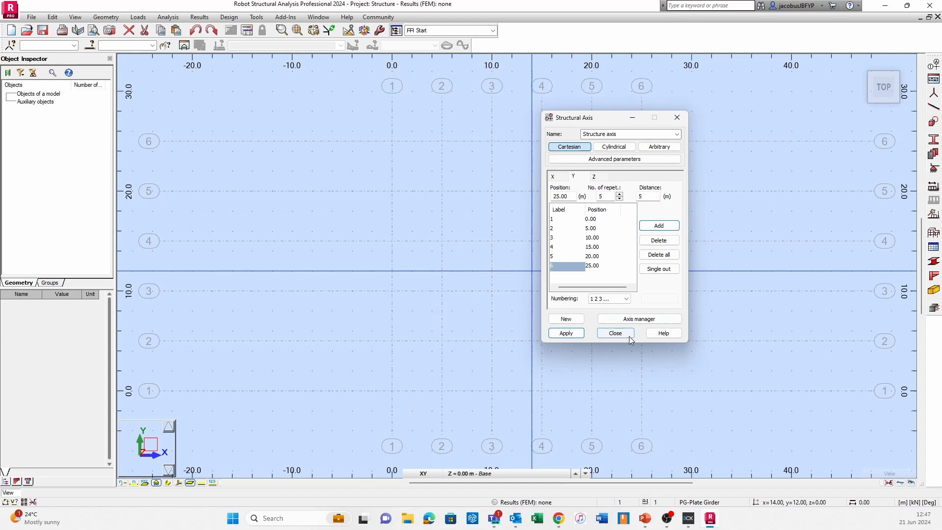
{"action": "left_click", "coordinate": [615, 333]}
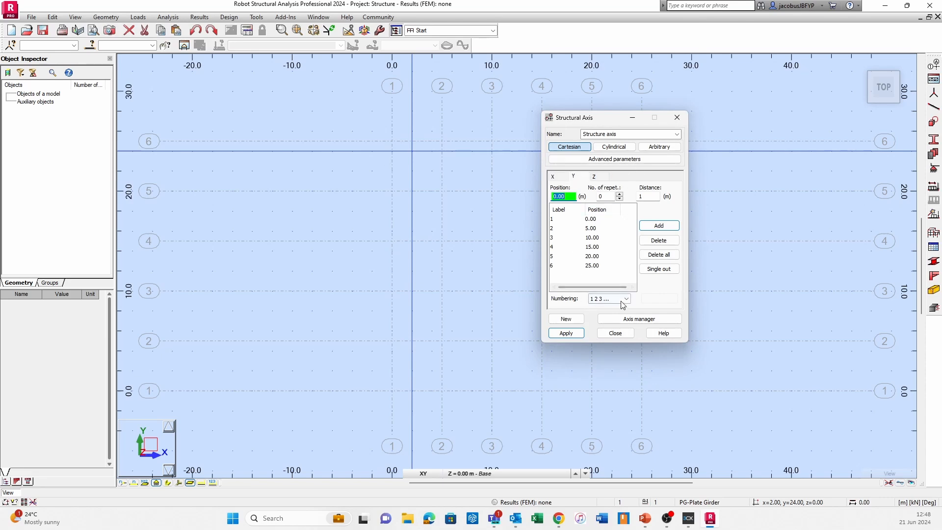
Set Y-axis numbering to A B C … so the axes read A–F, and apply
{"action": "left_click", "coordinate": [625, 298]}
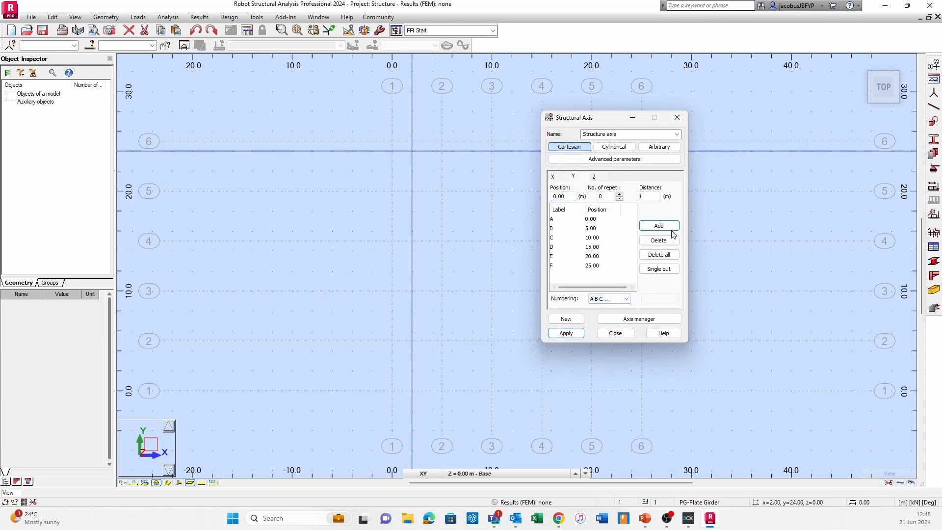
{"action": "left_click", "coordinate": [565, 333]}
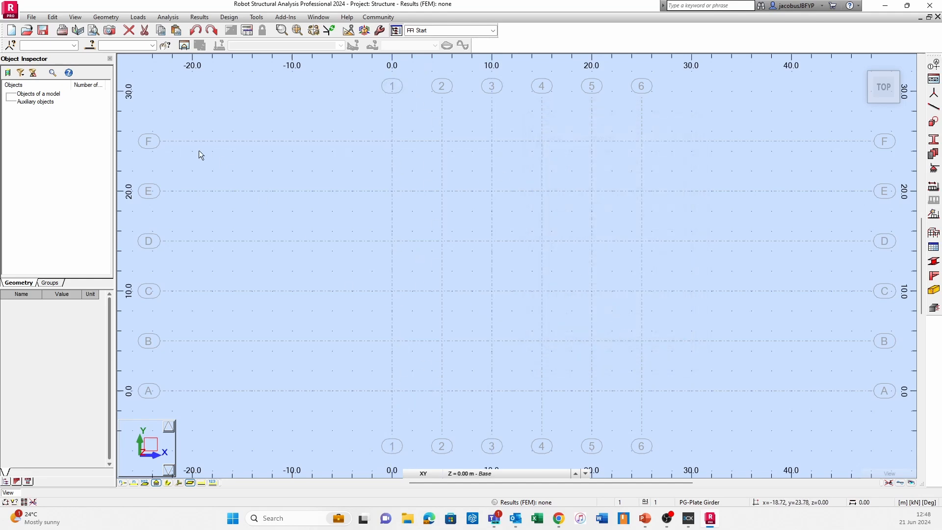
{"action": "mouse_move", "coordinate": [155, 326]}
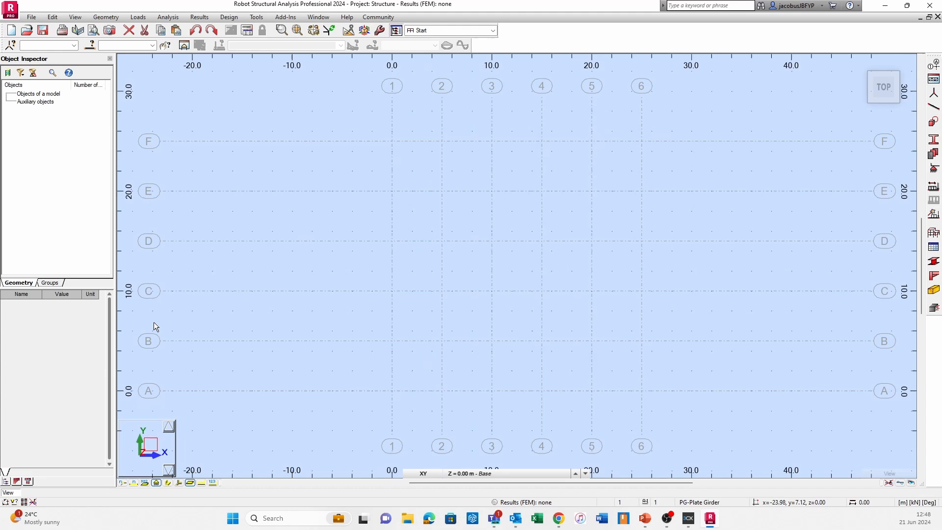
{"action": "mouse_move", "coordinate": [720, 394]}
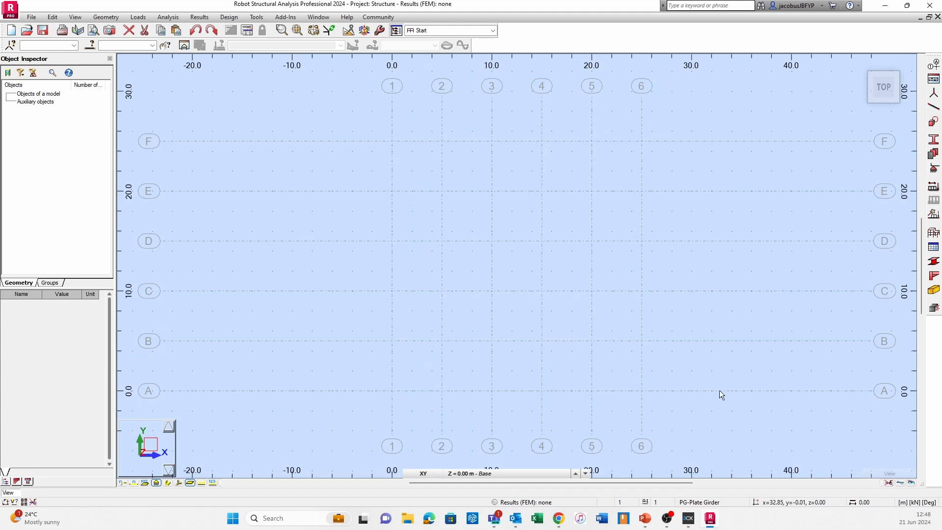
{"action": "mouse_move", "coordinate": [353, 102]}
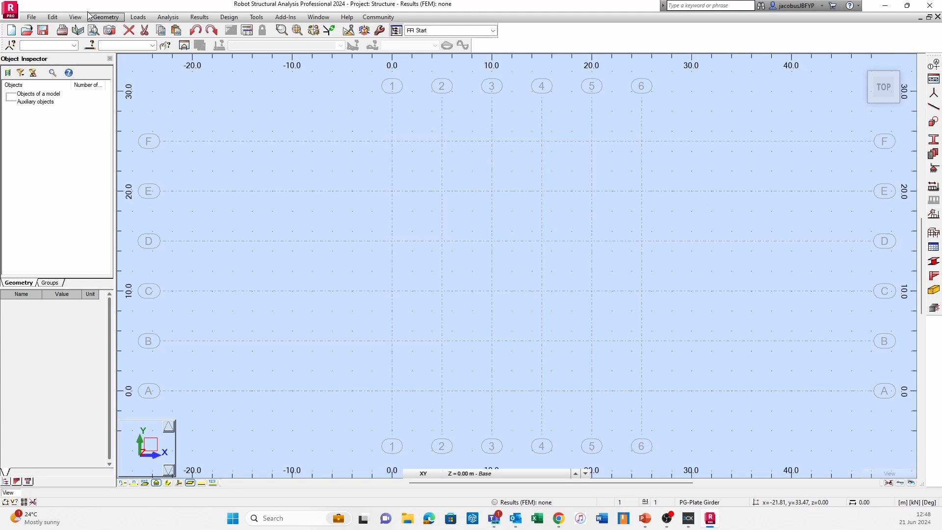
Open the Stories dialog, choose manual definition and add a story at 0.00 m
{"action": "left_click", "coordinate": [105, 17]}
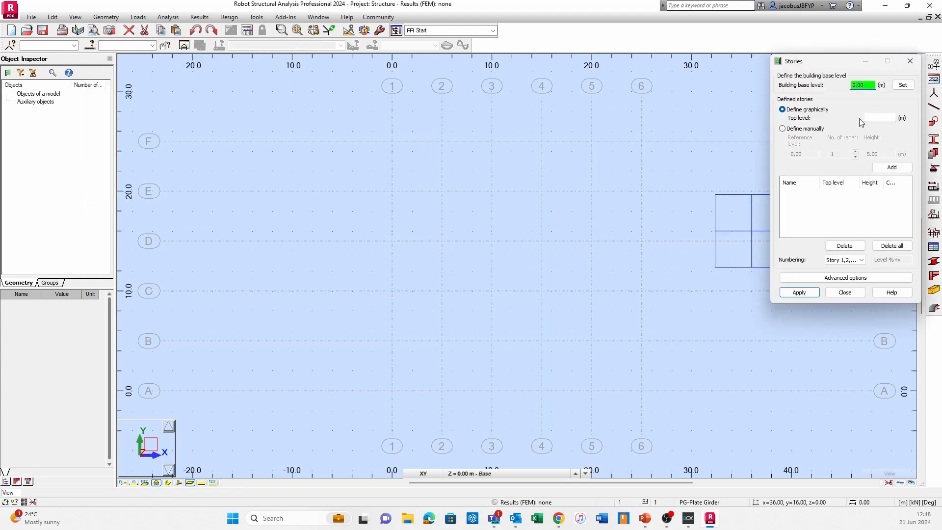
{"action": "left_click_drag", "start_coordinate": [841, 61], "coordinate": [690, 129]}
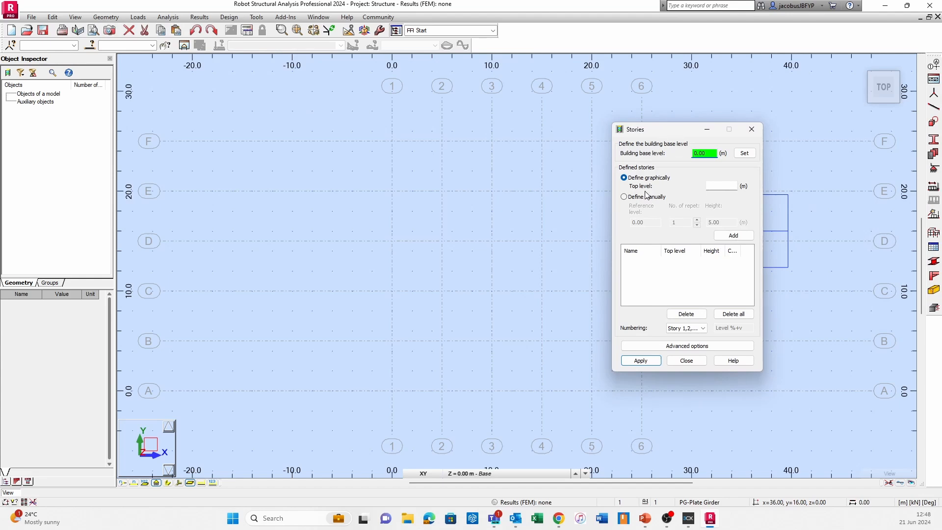
{"action": "left_click", "coordinate": [623, 197]}
{"action": "type", "text": "3"}
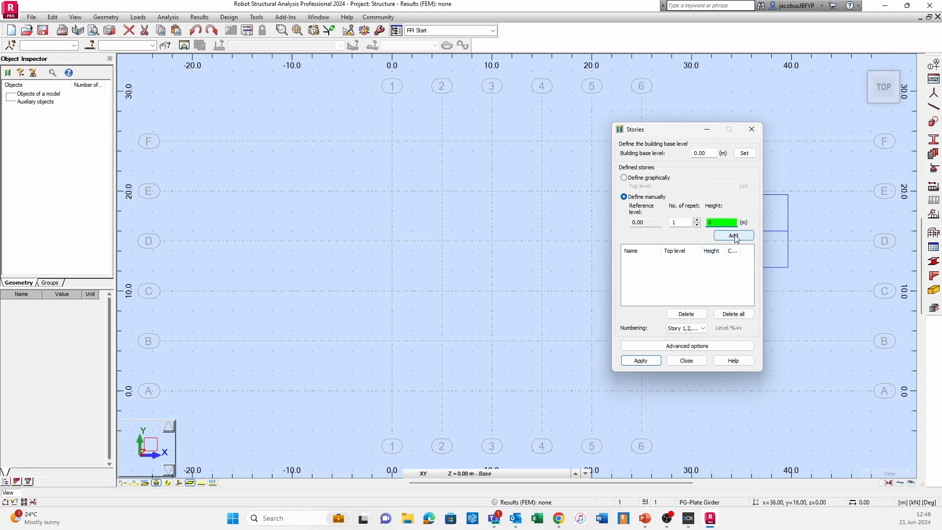
{"action": "left_click", "coordinate": [734, 235]}
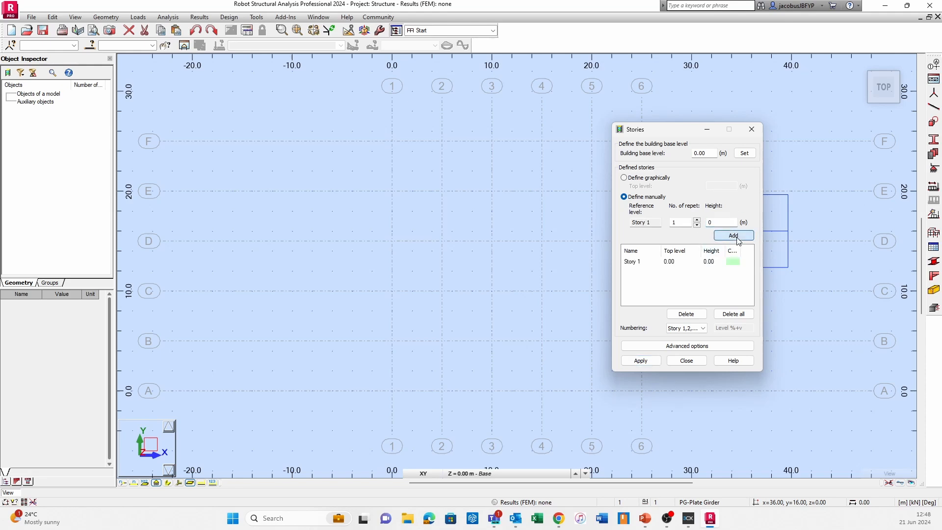
{"action": "mouse_move", "coordinate": [682, 266]}
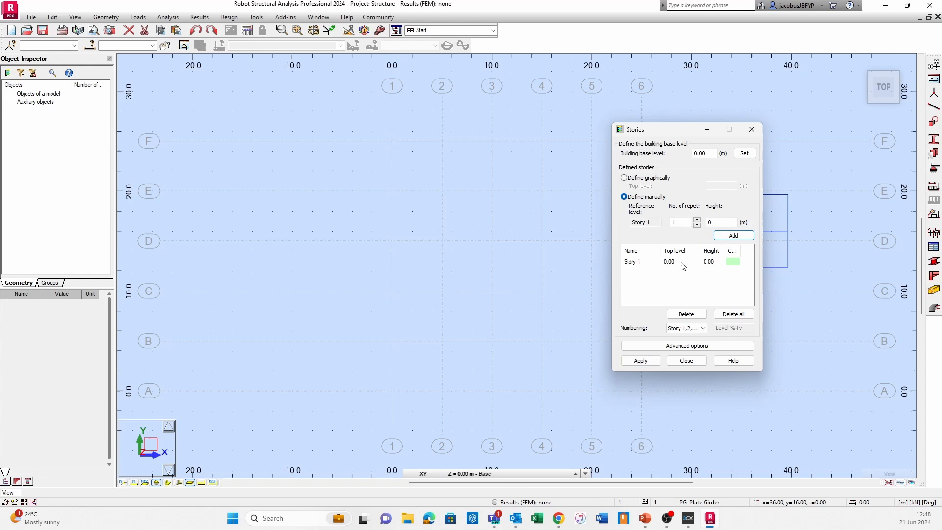
Rename the new Story 1 to 'Ground Floor'
{"action": "left_click", "coordinate": [632, 262]}
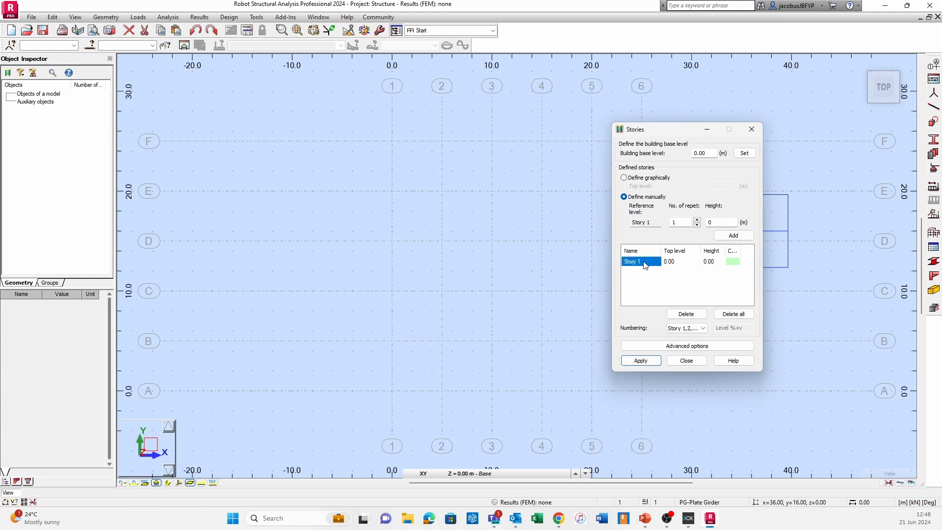
{"action": "double_click", "coordinate": [634, 262]}
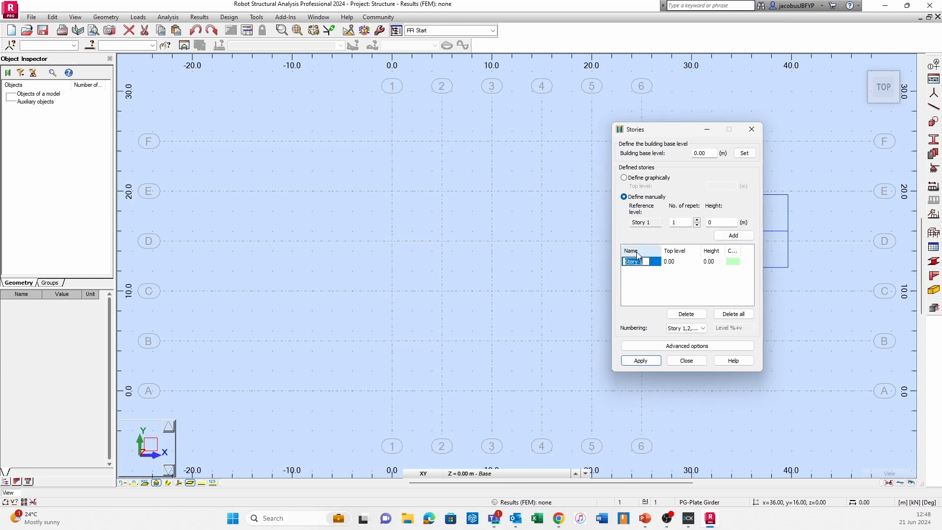
{"action": "type", "text": "Gro"}
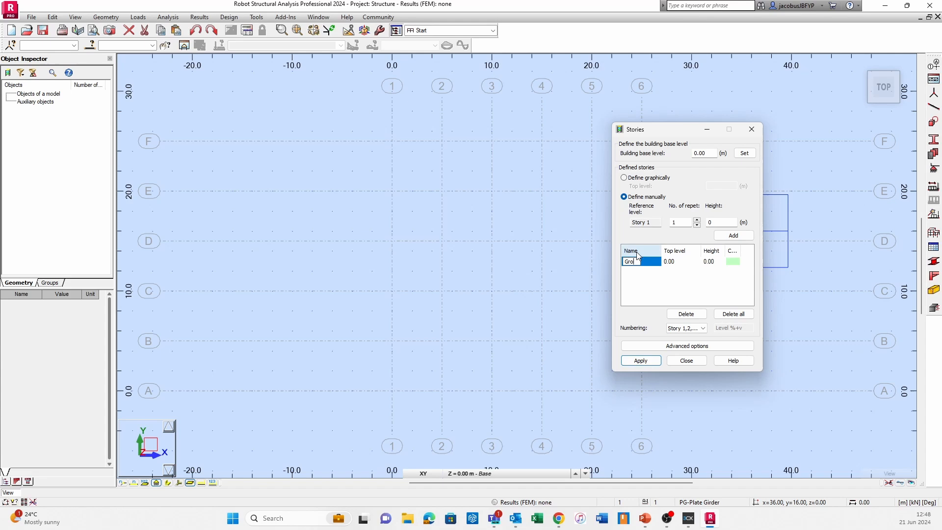
{"action": "type", "text": "Ground Floor"}
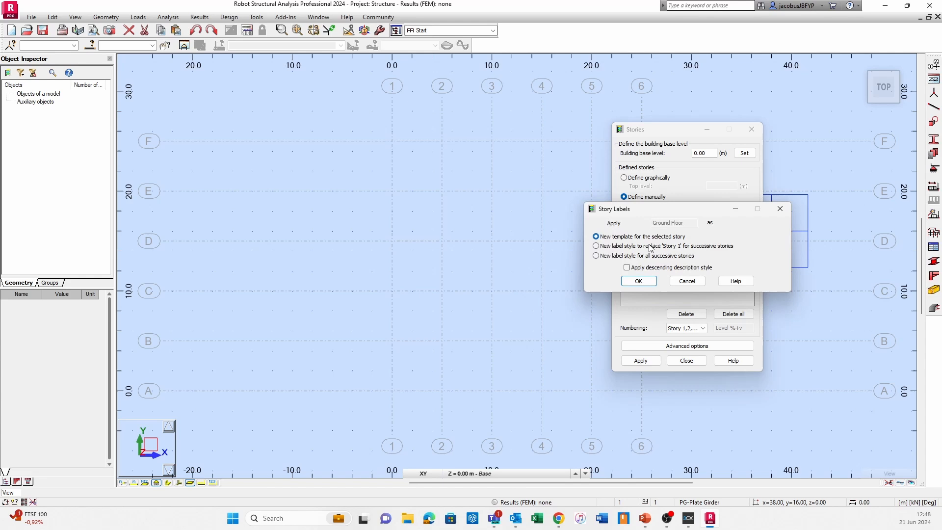
{"action": "left_click", "coordinate": [638, 280]}
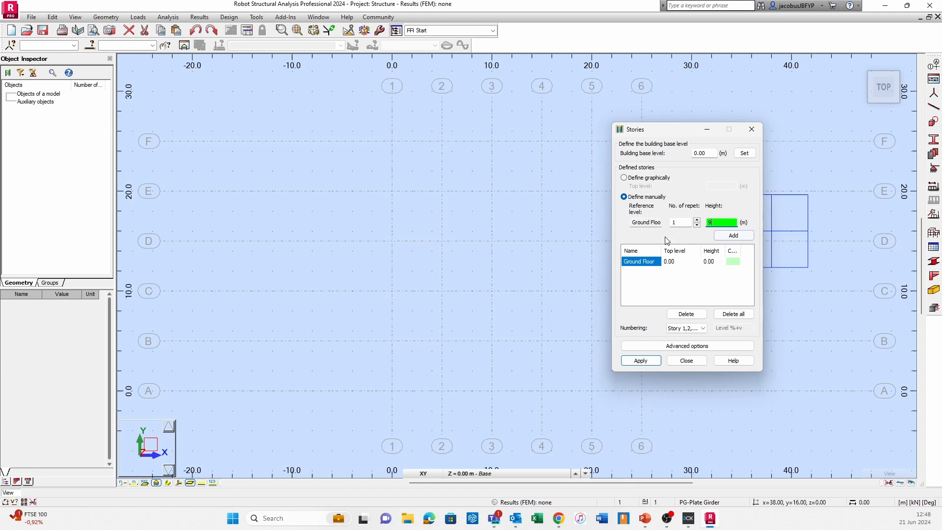
Add a story at 9.00 m and name it 'Eave Level'
{"action": "left_click", "coordinate": [733, 235]}
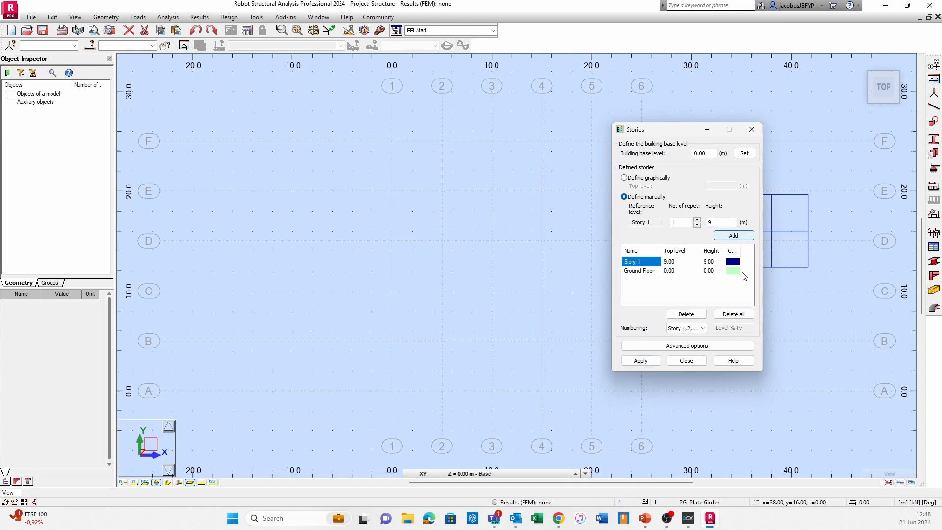
{"action": "double_click", "coordinate": [635, 261]}
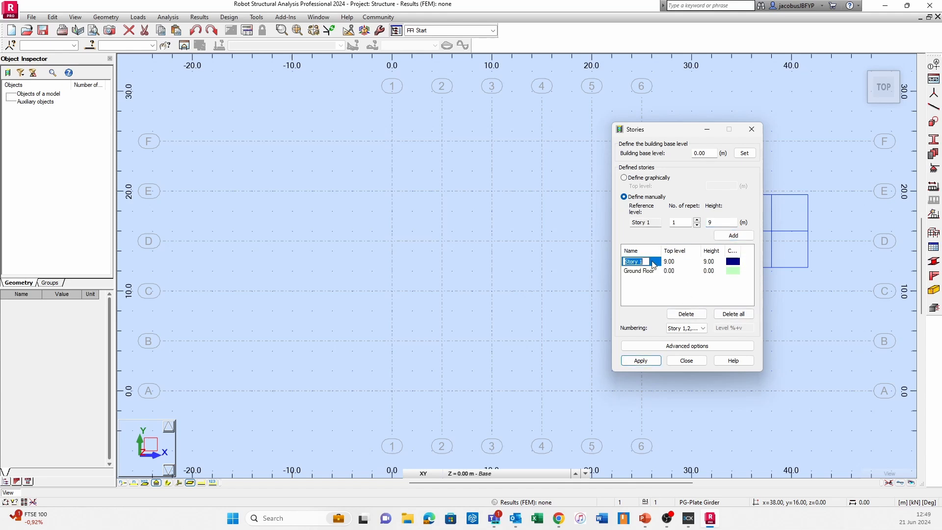
{"action": "type", "text": "Eave Level"}
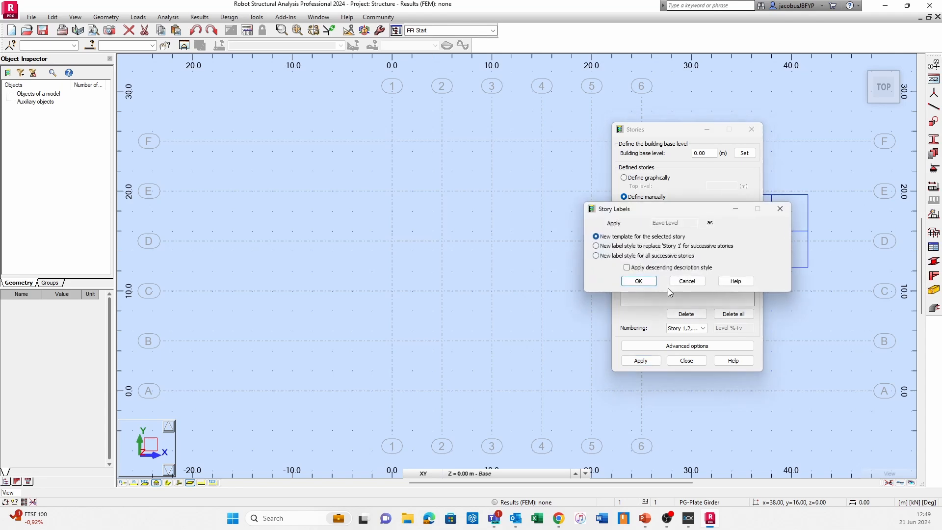
{"action": "left_click", "coordinate": [638, 281]}
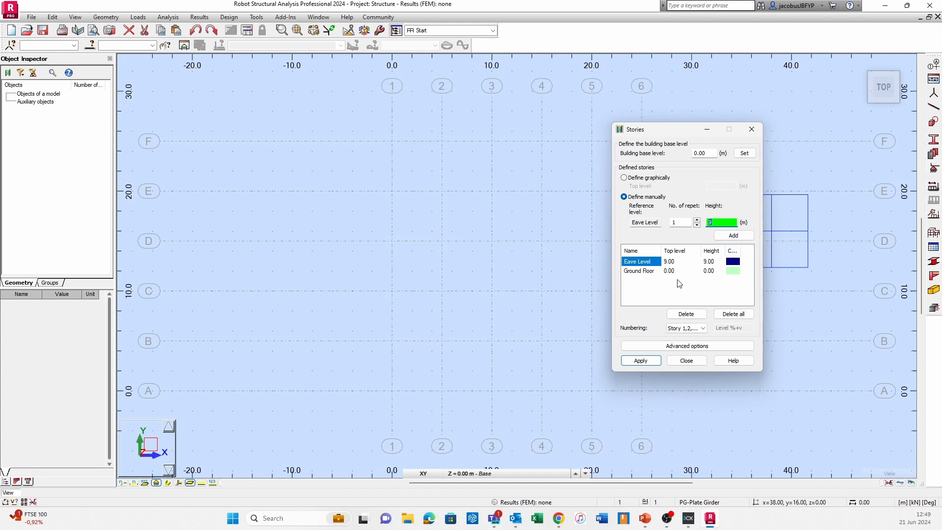
{"action": "mouse_move", "coordinate": [636, 286]}
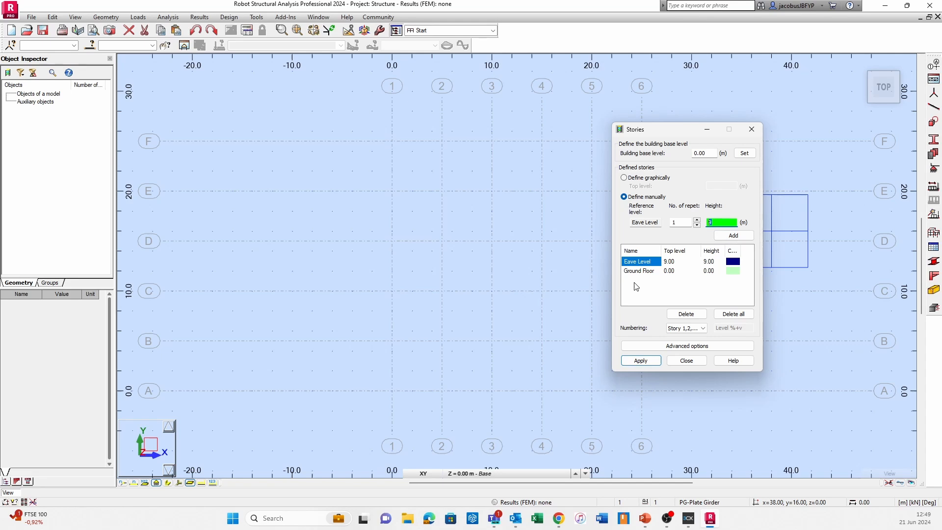
{"action": "mouse_move", "coordinate": [730, 189]}
{"action": "type", "text": "2.5"}
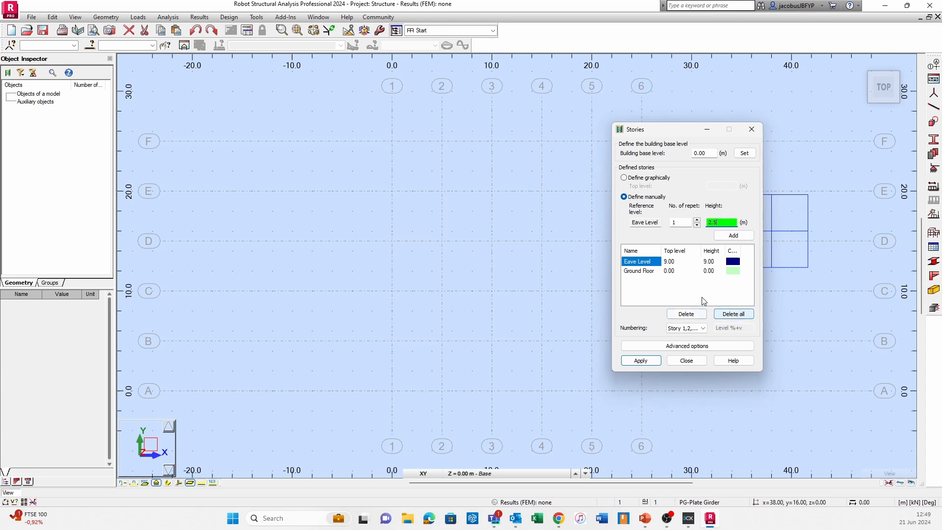
Add a story 2.5 m higher at 11.50 m named 'Apex Height', and apply all stories
{"action": "left_click", "coordinate": [732, 235]}
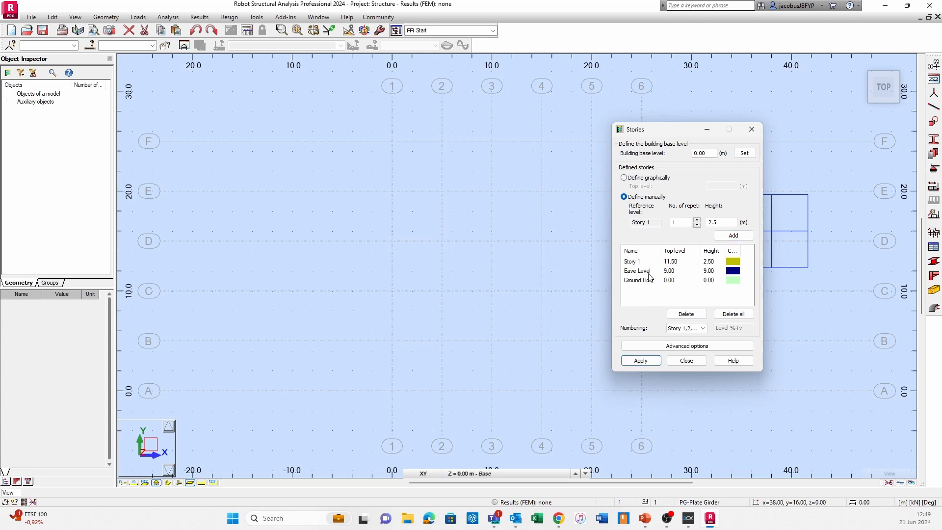
{"action": "double_click", "coordinate": [632, 261]}
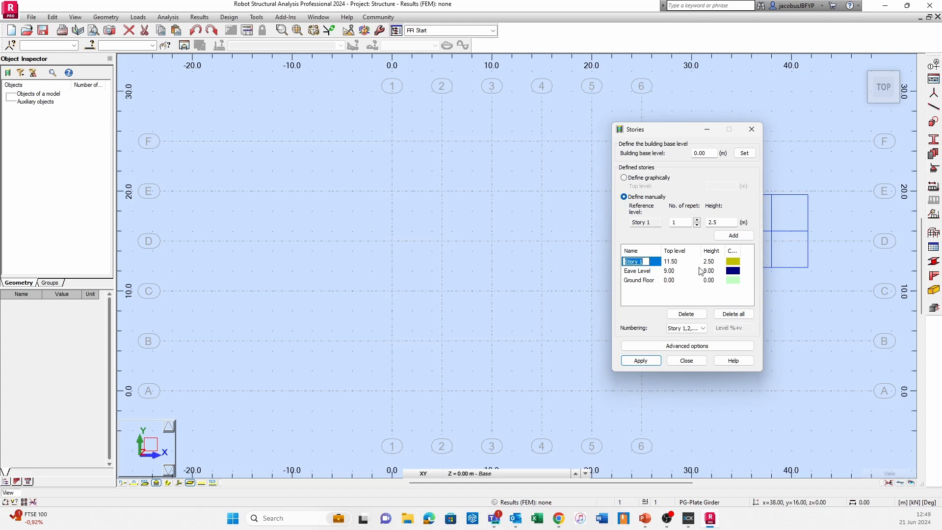
{"action": "type", "text": "Apex Height"}
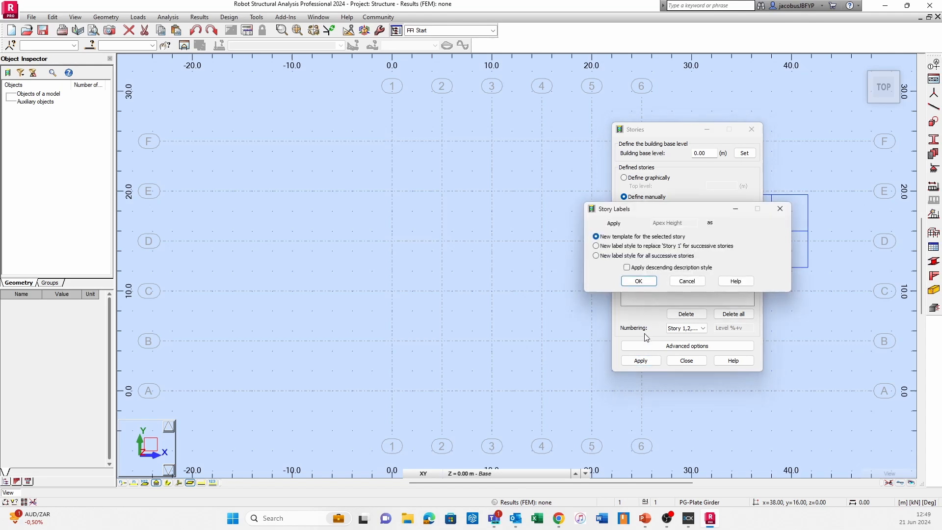
{"action": "left_click", "coordinate": [638, 281]}
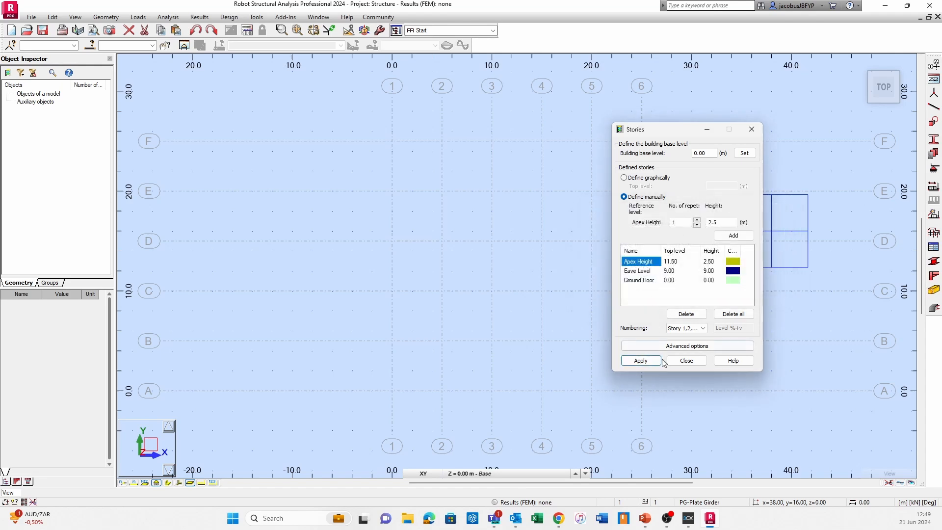
{"action": "left_click", "coordinate": [640, 361]}
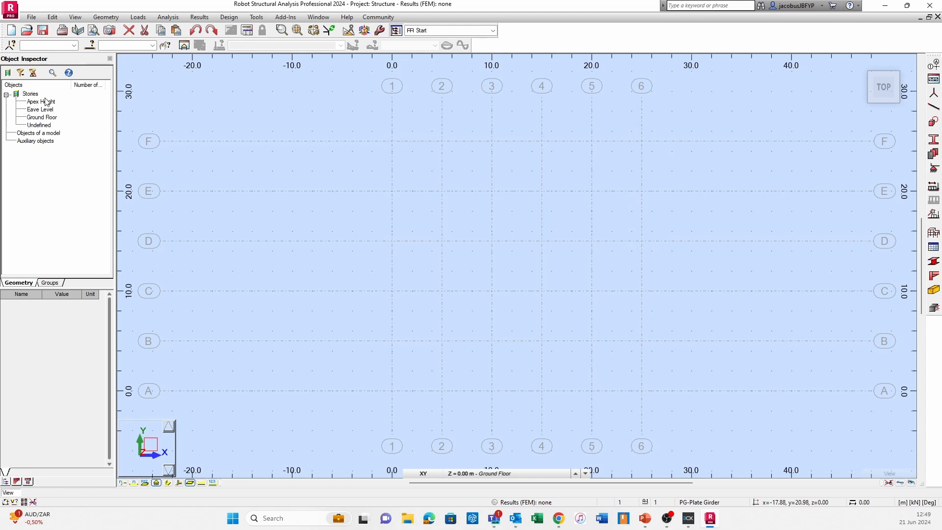
{"action": "mouse_move", "coordinate": [30, 81]}
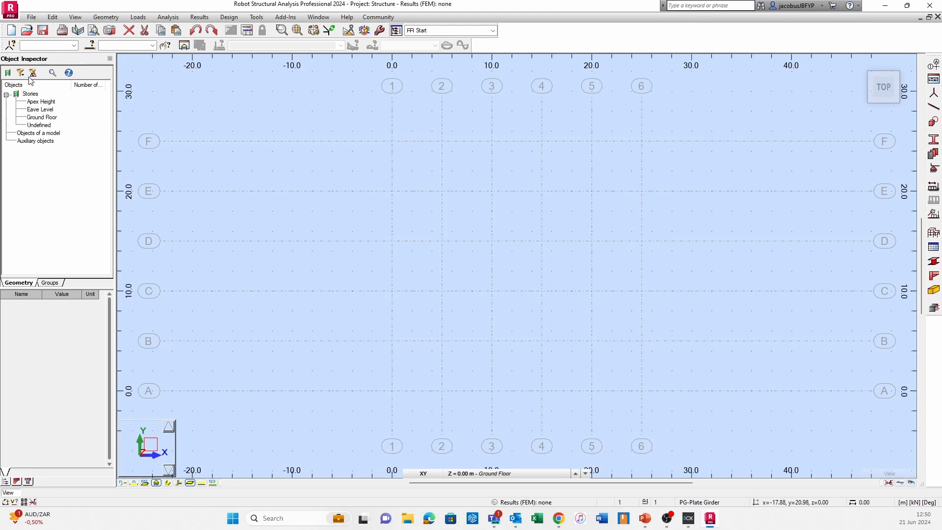
{"action": "mouse_move", "coordinate": [353, 220]}
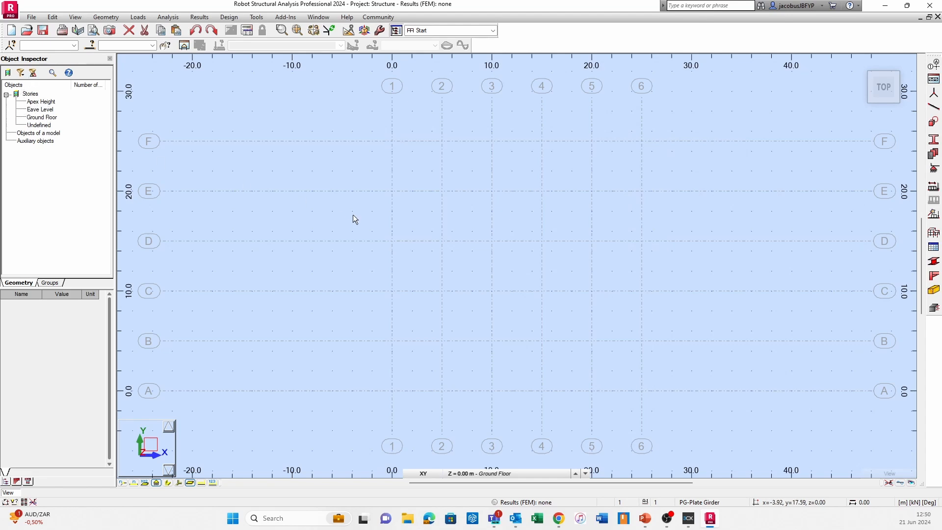
{"action": "mouse_move", "coordinate": [487, 171]}
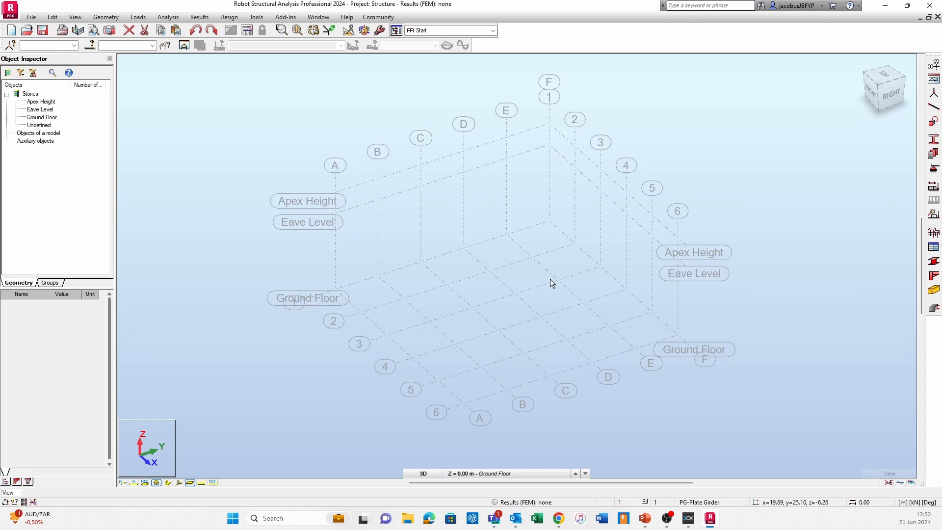
{"action": "mouse_move", "coordinate": [318, 286]}
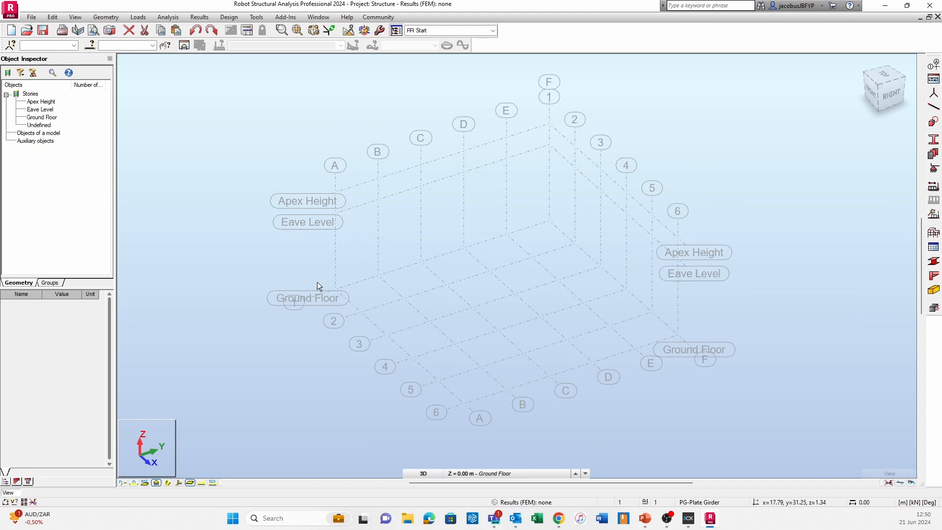
{"action": "mouse_move", "coordinate": [380, 204]}
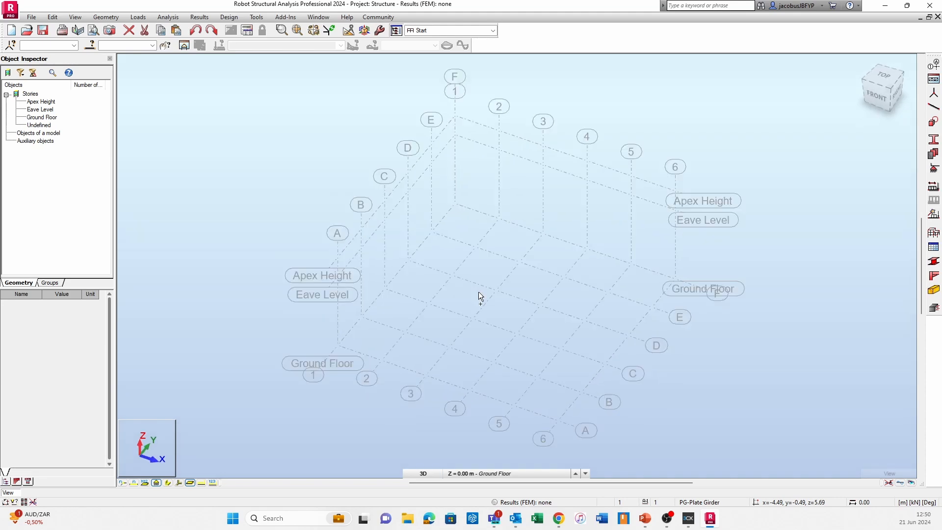
{"action": "mouse_move", "coordinate": [466, 162]}
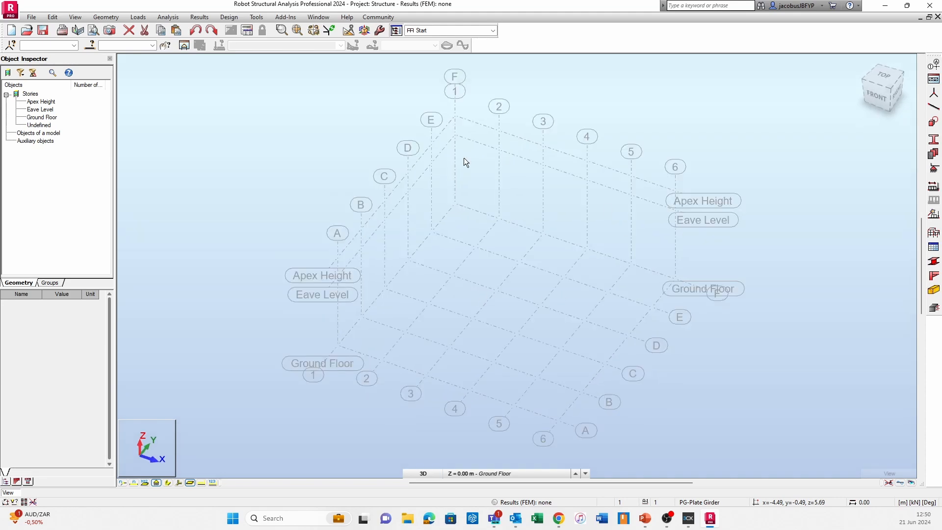
{"action": "mouse_move", "coordinate": [583, 337]}
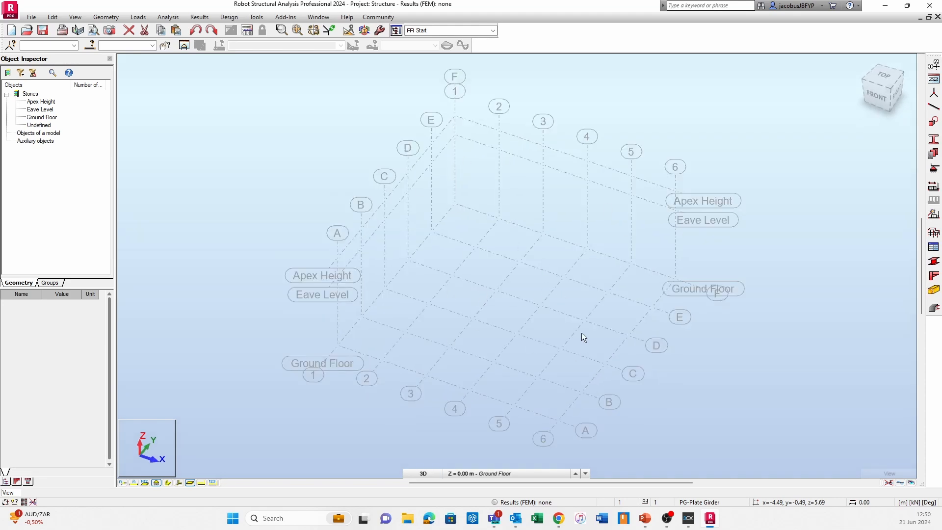
{"action": "mouse_move", "coordinate": [583, 337]}
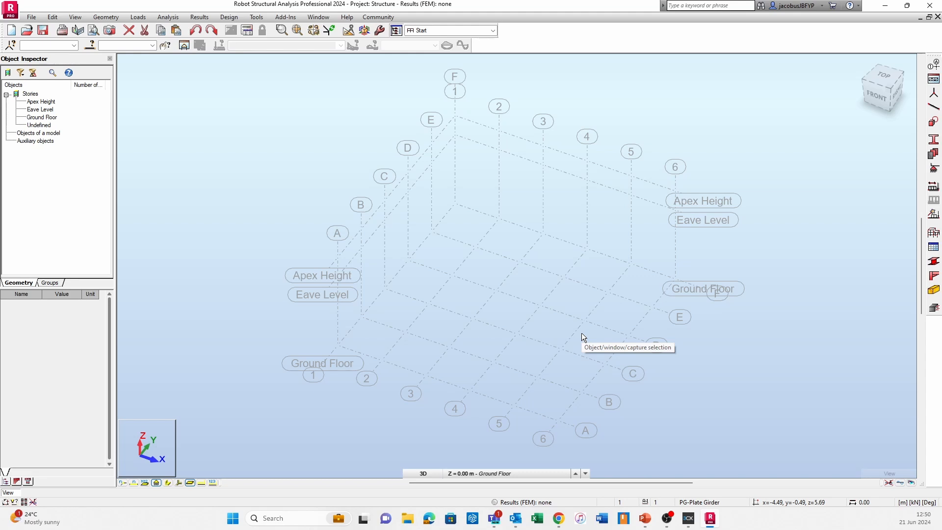
{"action": "mouse_move", "coordinate": [572, 337]}
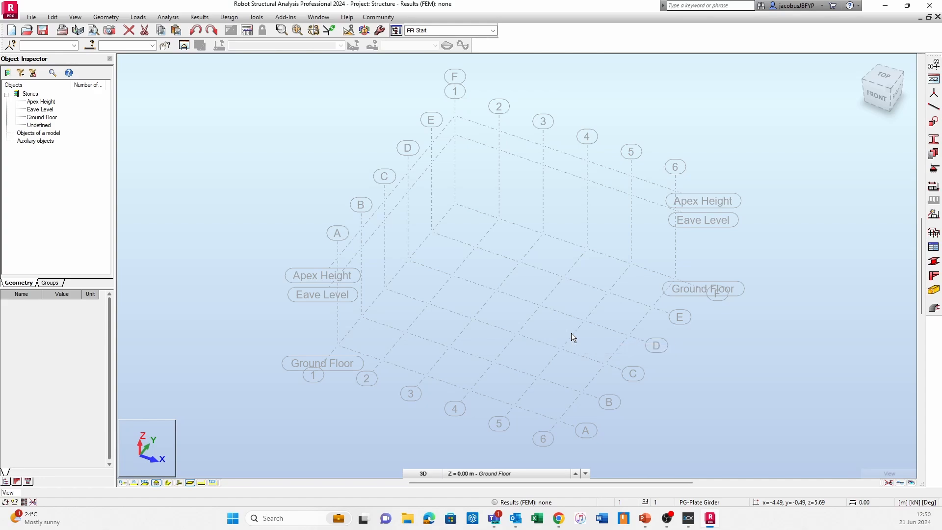